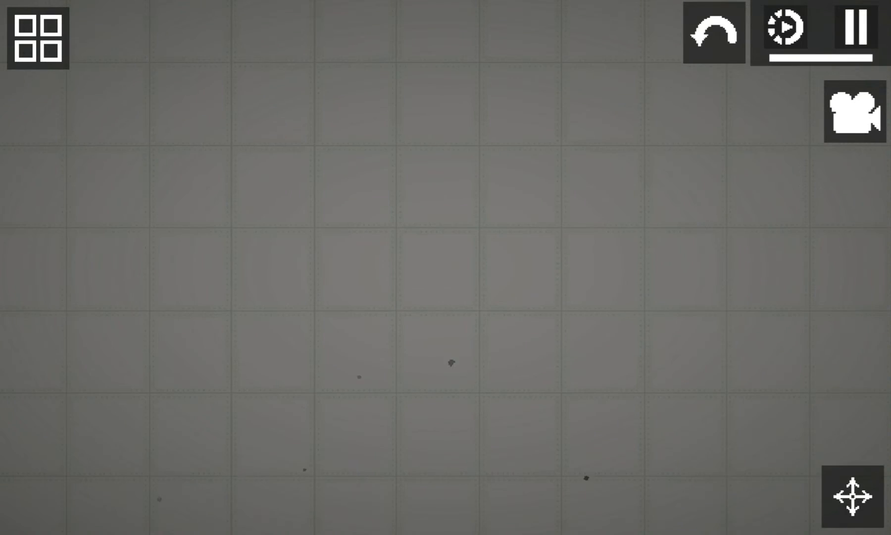
Open the spawn item list to pick a melon and two bottles
{"action": "left_click", "coordinate": [37, 37]}
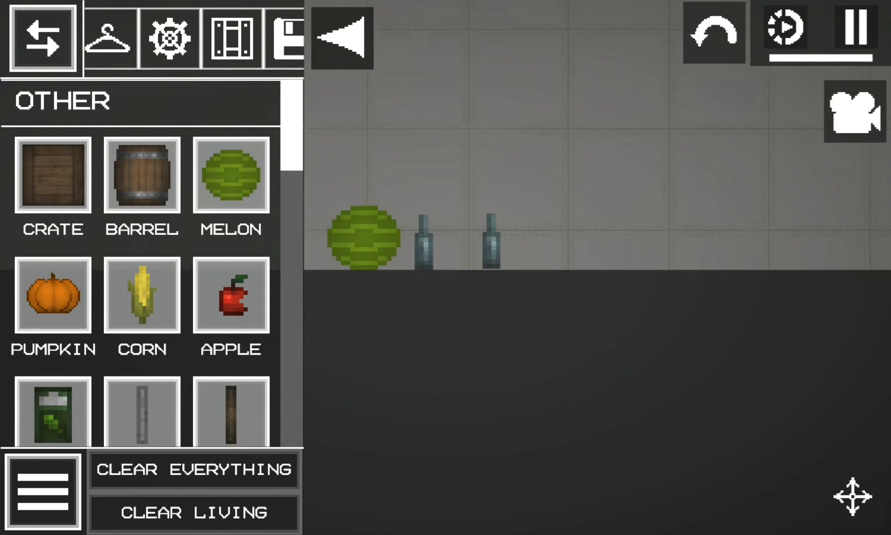
Close the item list and shrink the left melon beside the first one
{"action": "left_click", "coordinate": [42, 38]}
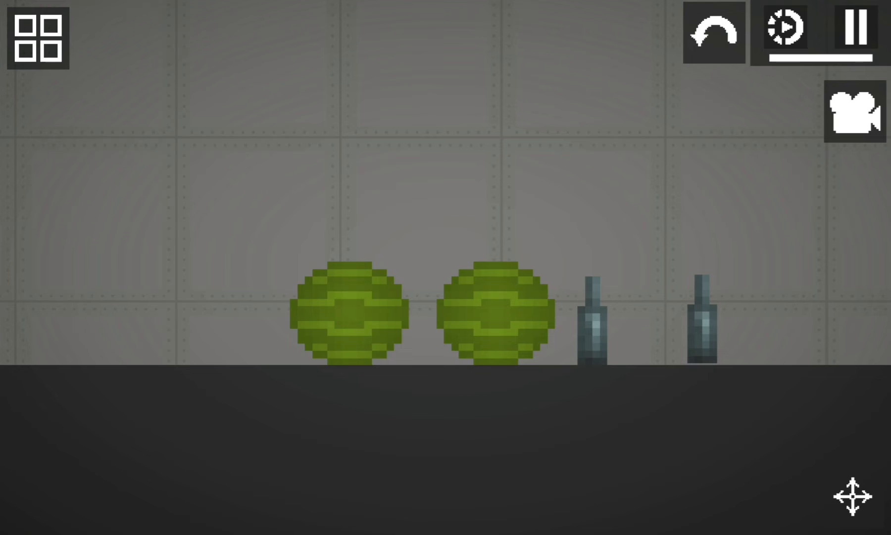
{"action": "left_click", "coordinate": [347, 307]}
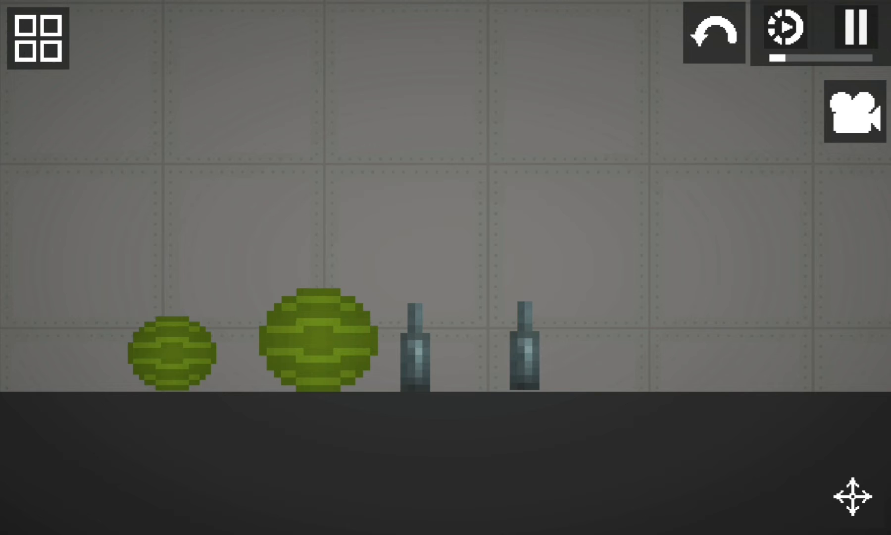
Pause the simulation to position the melons and add rod connectors
{"action": "left_click", "coordinate": [857, 30]}
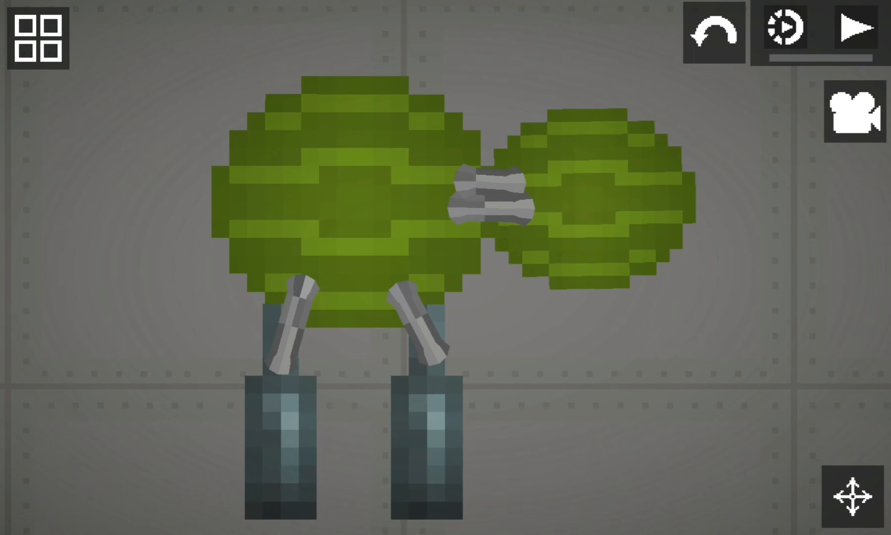
Zoom out over the melon turtle and unpause so it tips over
{"action": "left_click", "coordinate": [864, 30]}
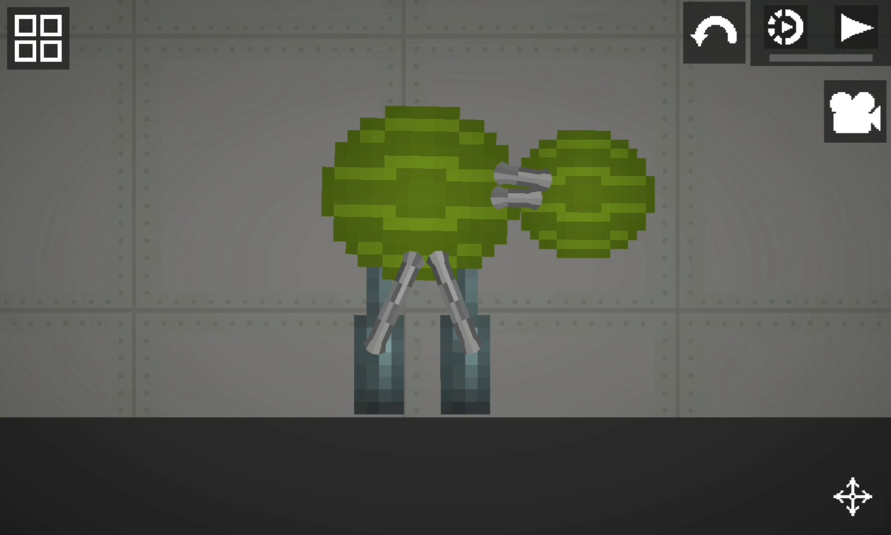
{"action": "left_click", "coordinate": [404, 188]}
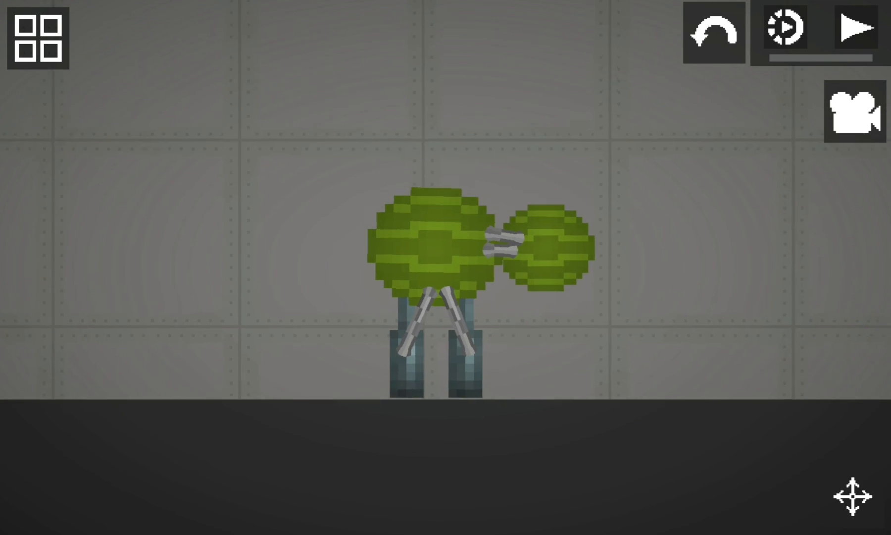
{"action": "left_click", "coordinate": [860, 30]}
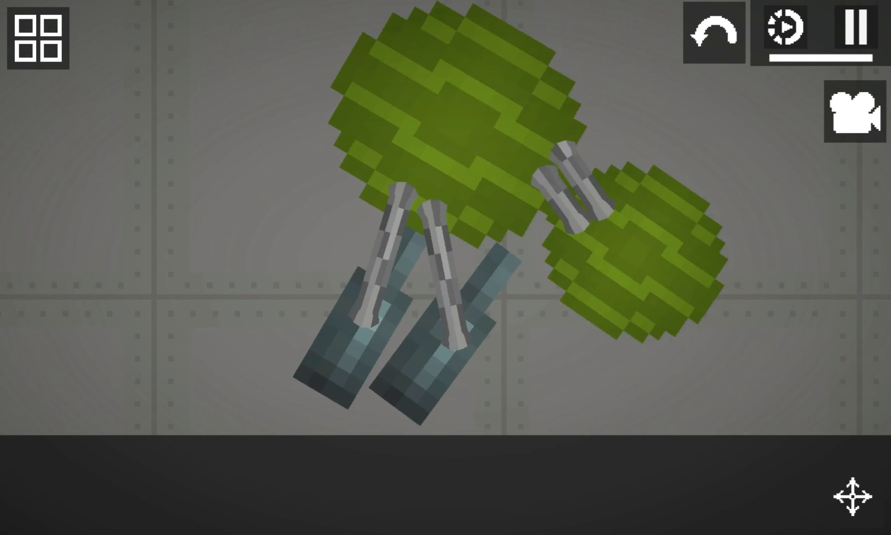